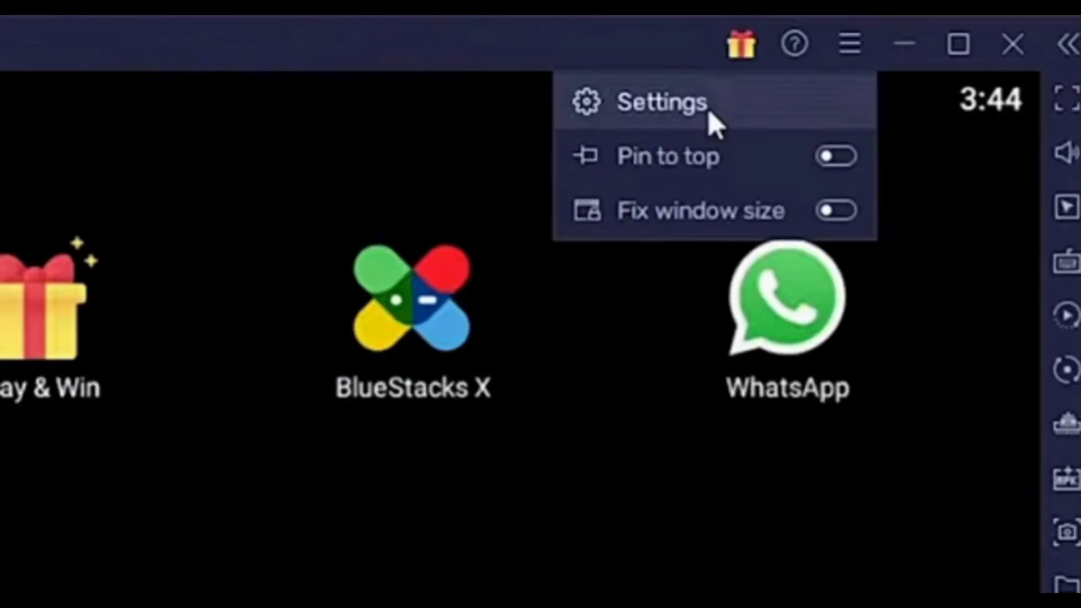
Set BlueStacks CPU allocation to High (4 Cores) in Performance settings and save.
left_click(662, 102)
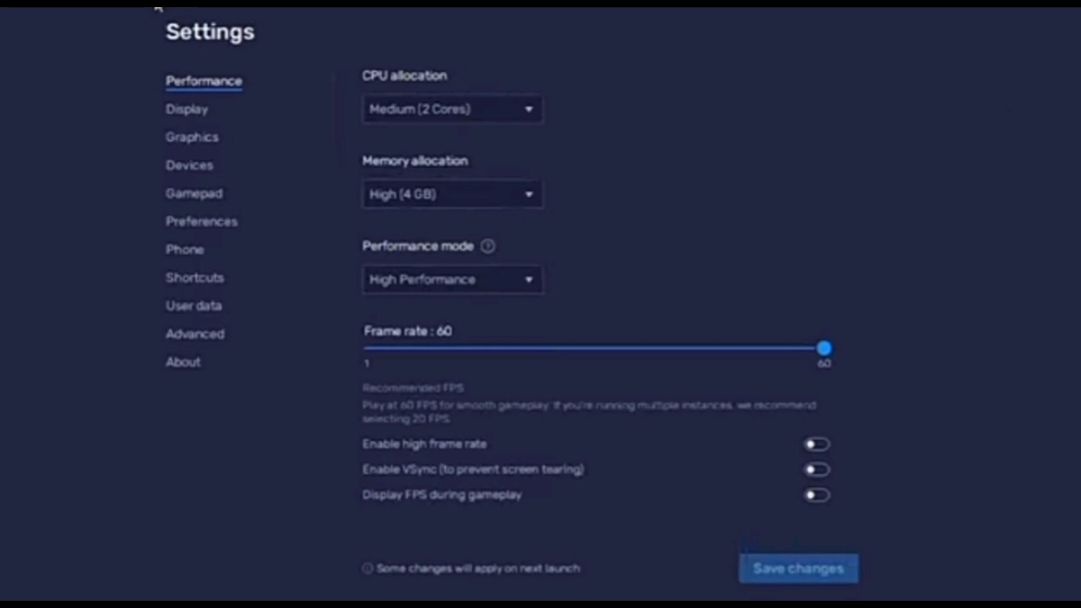
left_click(452, 110)
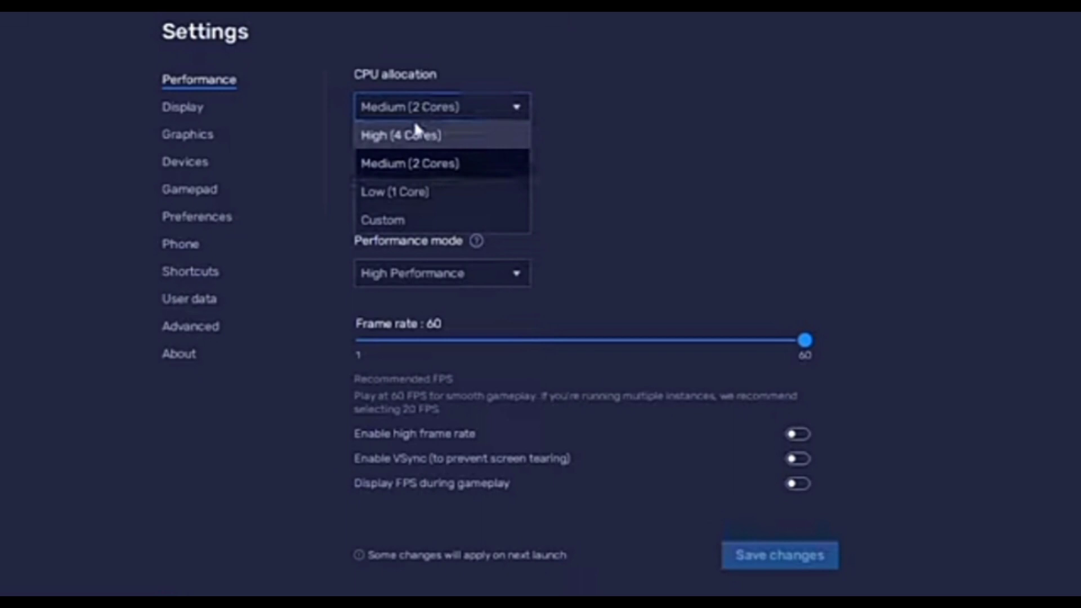
left_click(777, 557)
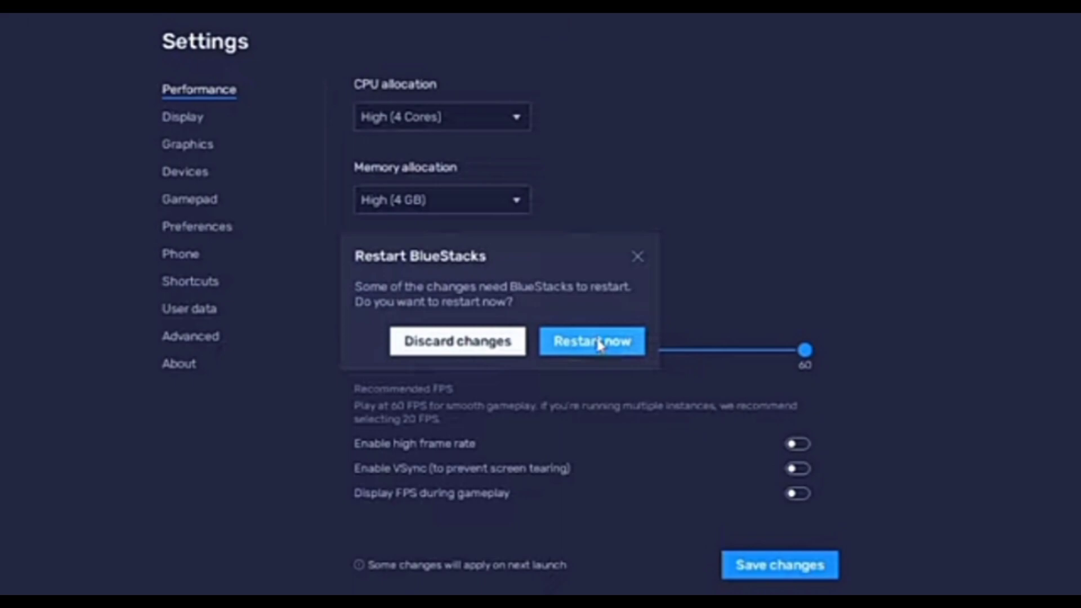
Restart BlueStacks, save Performance graphics engine mode, and restart again.
left_click(593, 341)
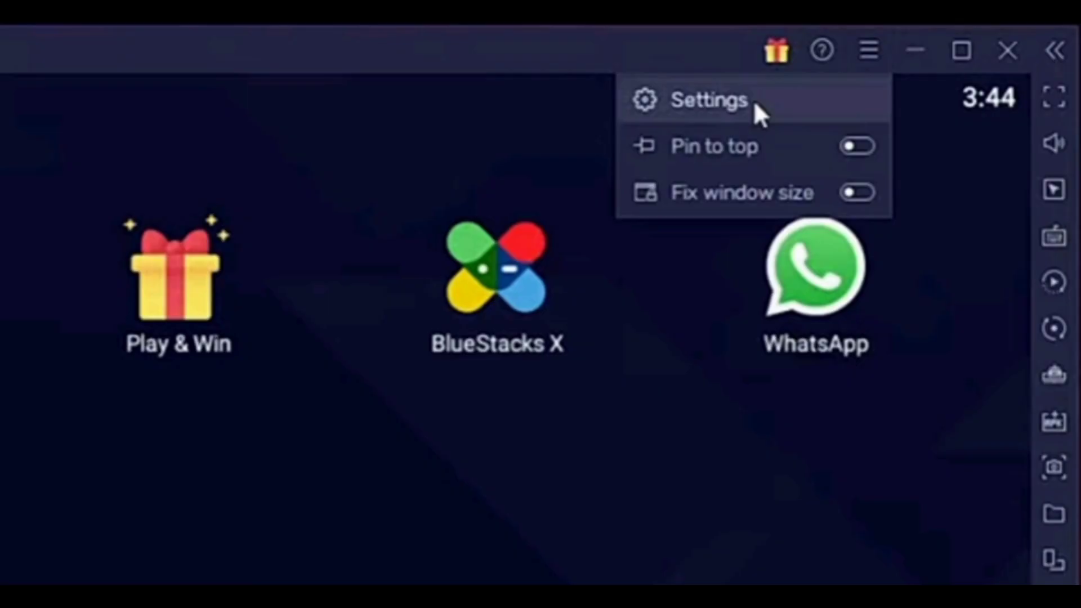
left_click(709, 99)
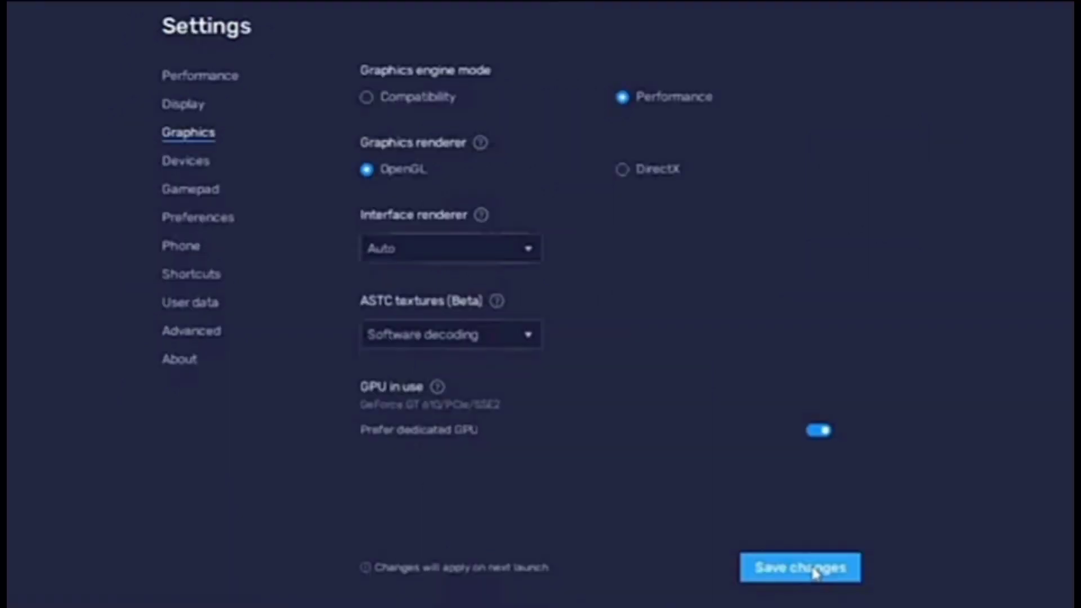
left_click(801, 566)
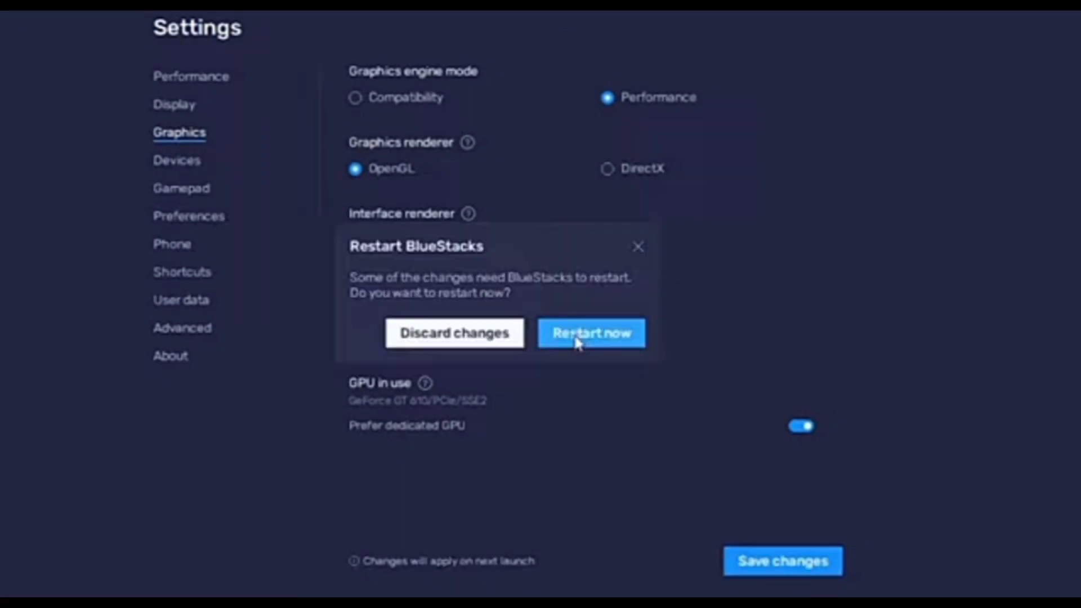
left_click(592, 333)
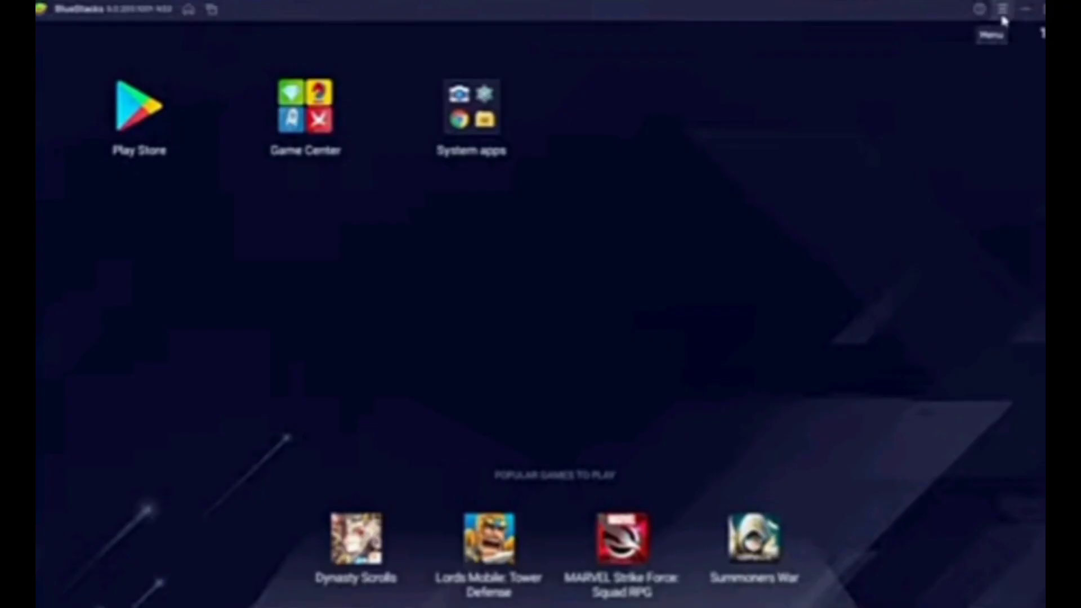
Open Google Play Store's App info via System apps, Android Settings and Apps.
left_click(471, 105)
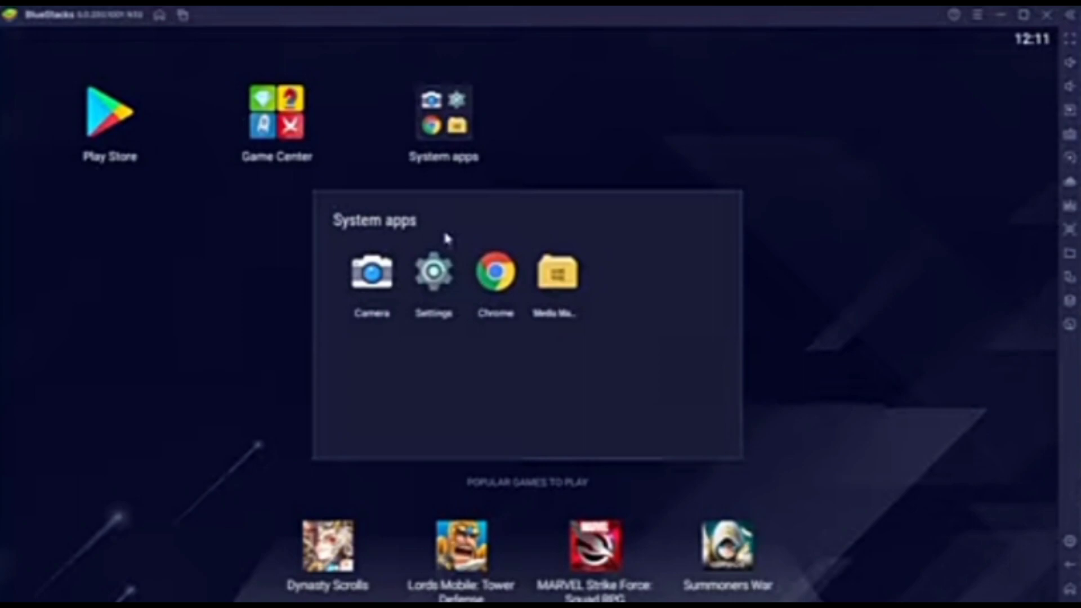
left_click(433, 272)
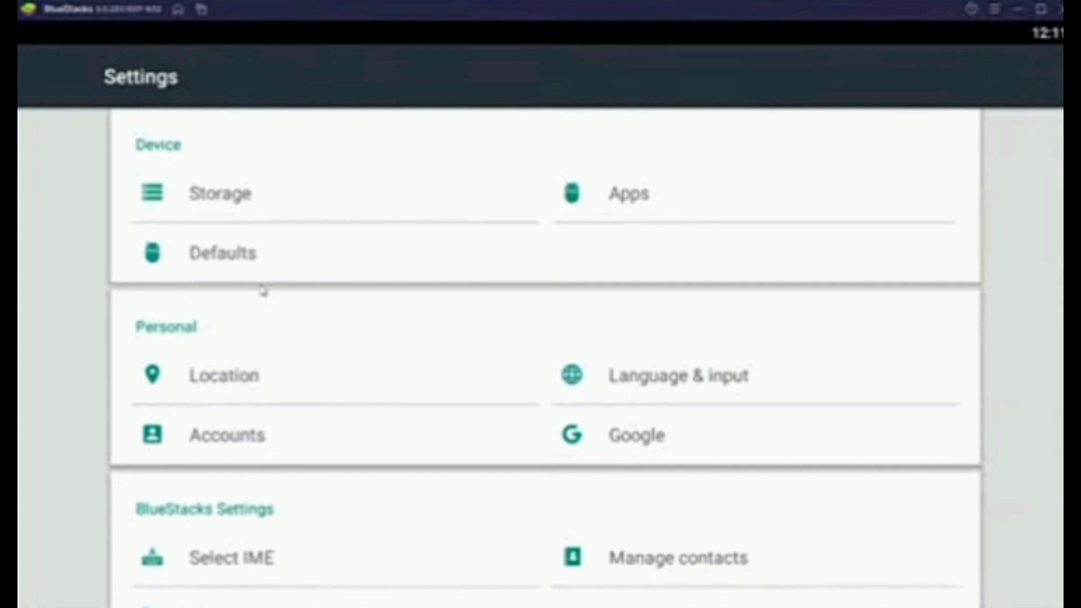
left_click(625, 193)
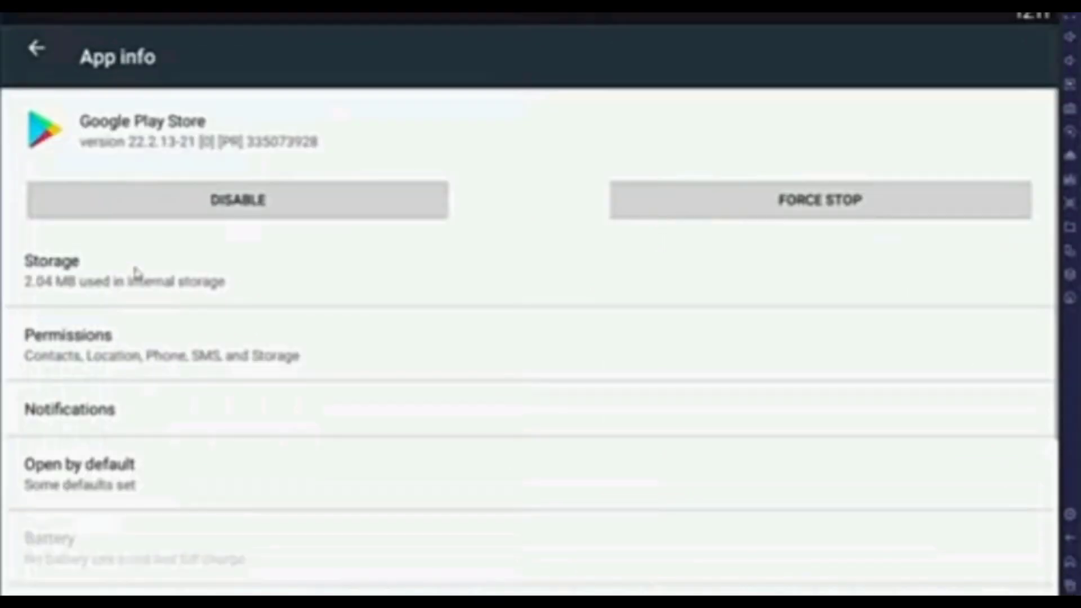
Clear Google Play Store's storage data and reopen BlueStacks Performance settings.
left_click(50, 269)
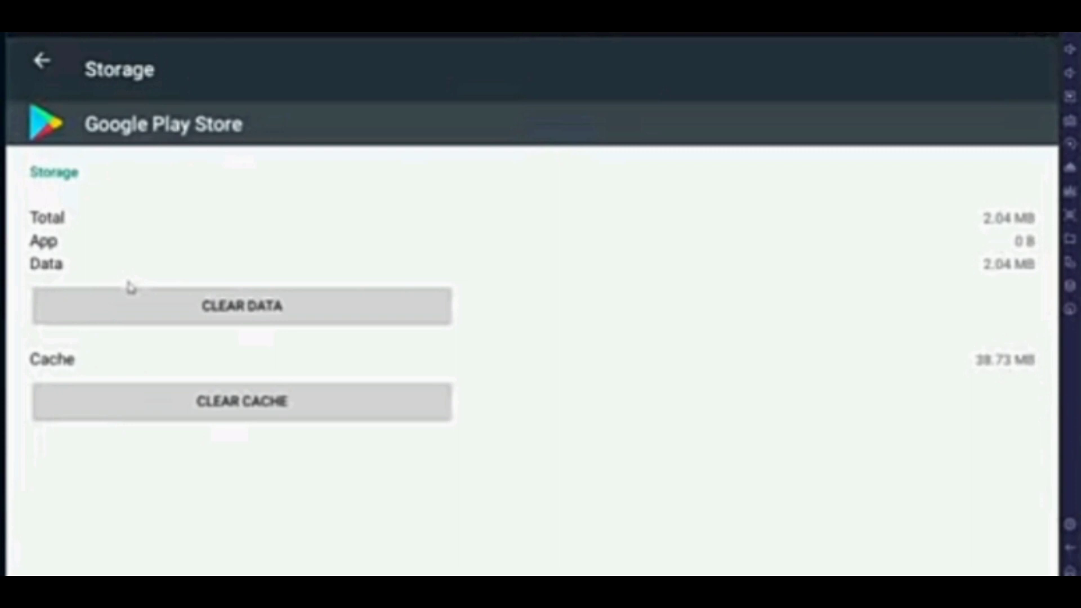
left_click(245, 306)
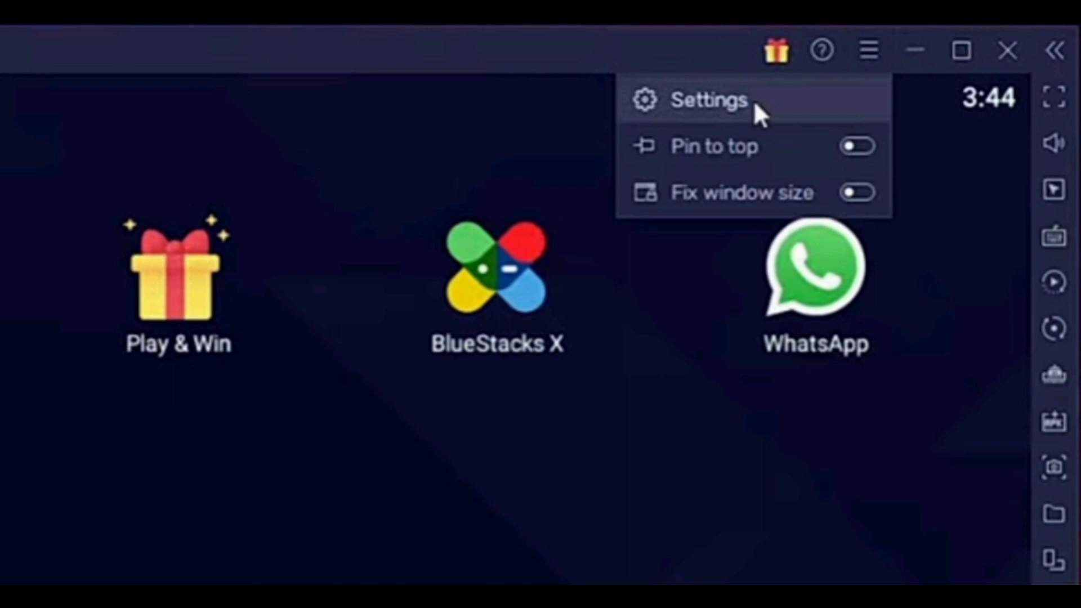
left_click(709, 101)
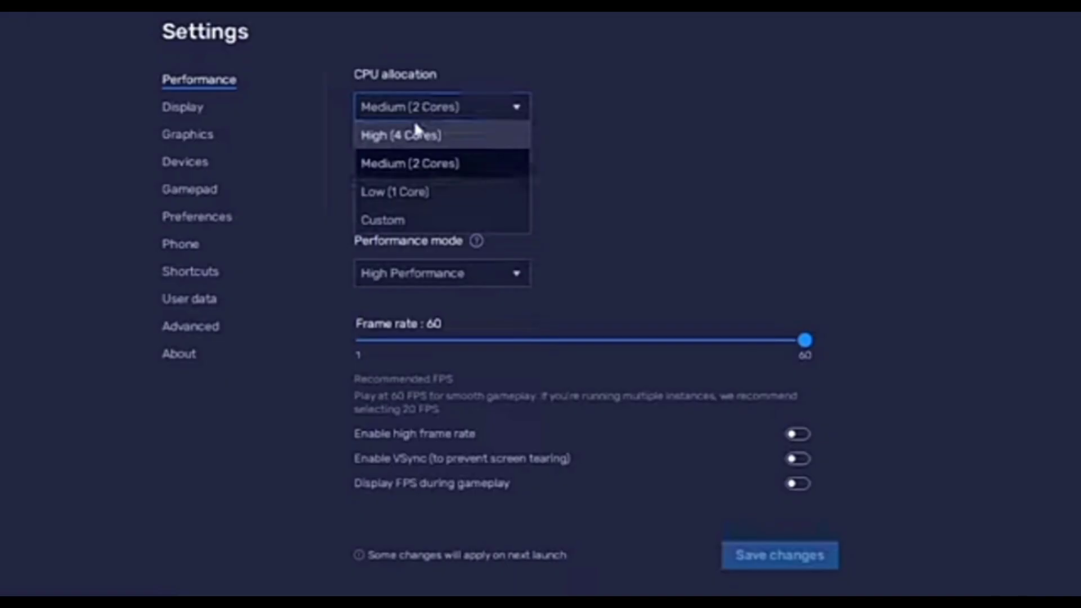